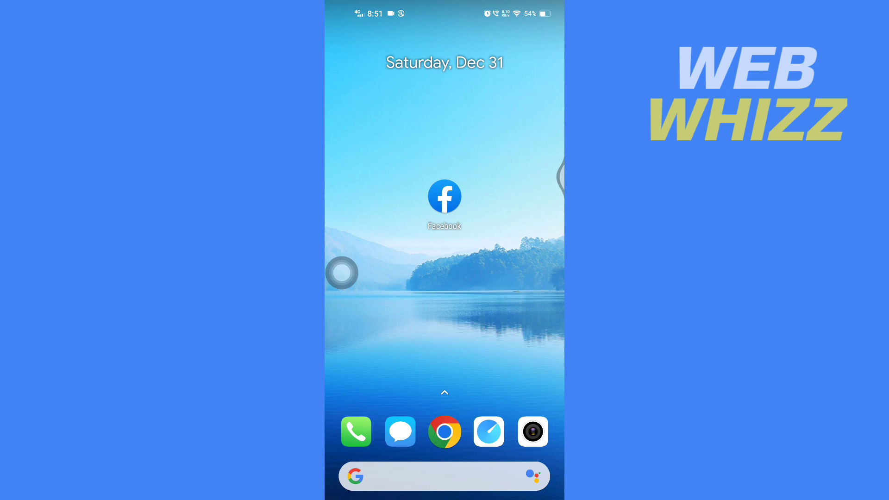
# Step: Launch the Facebook app from the Android home screen
pyautogui.click(443, 196)
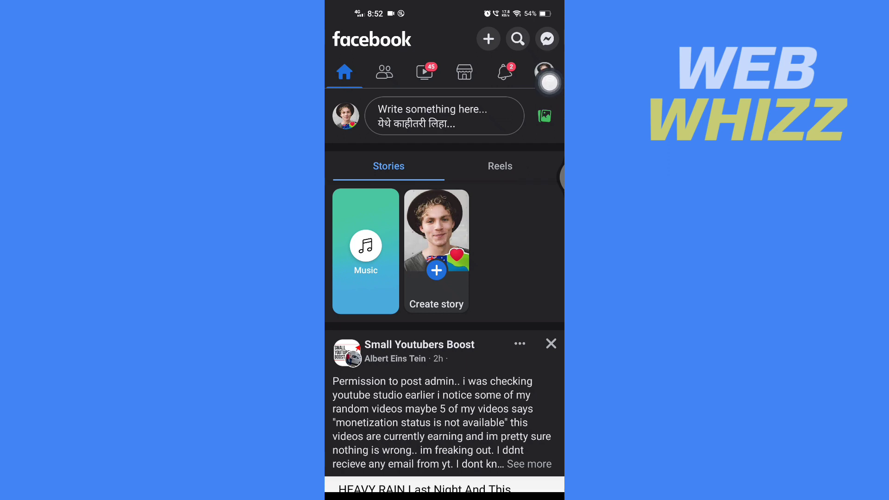
# Step: Open Marketplace and scroll down through the Today's Picks listings
pyautogui.click(546, 72)
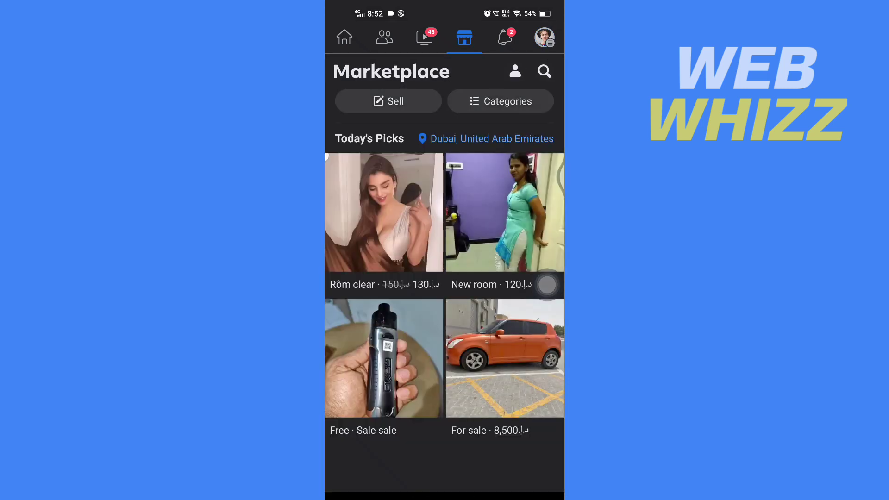
pyautogui.scroll(-3)
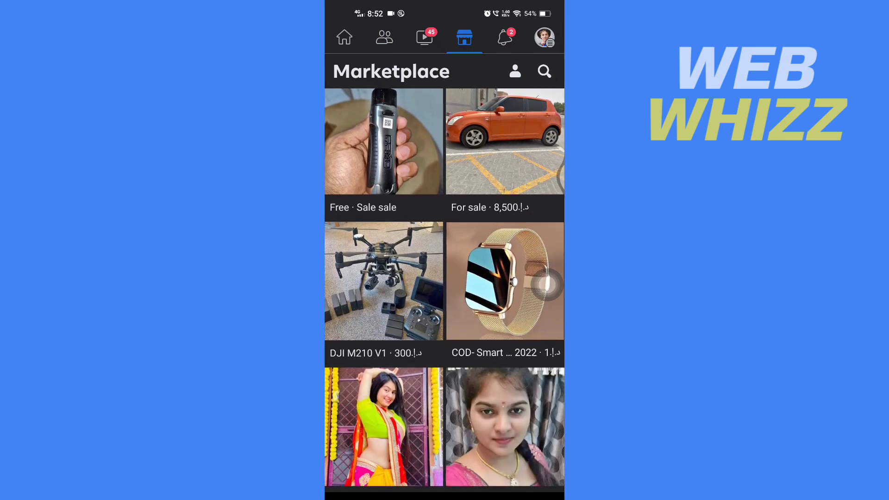
# Step: Save the smart watch listing and the 'Good price for you' car listing
pyautogui.click(504, 281)
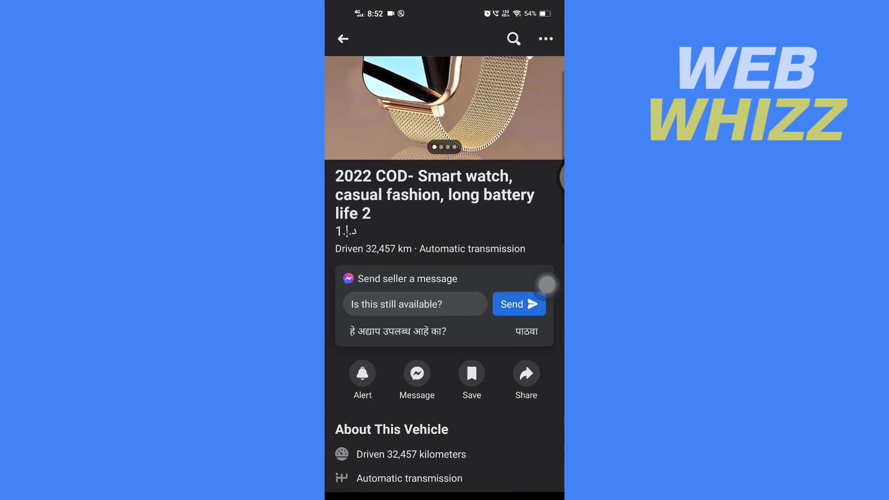
pyautogui.scroll(3)
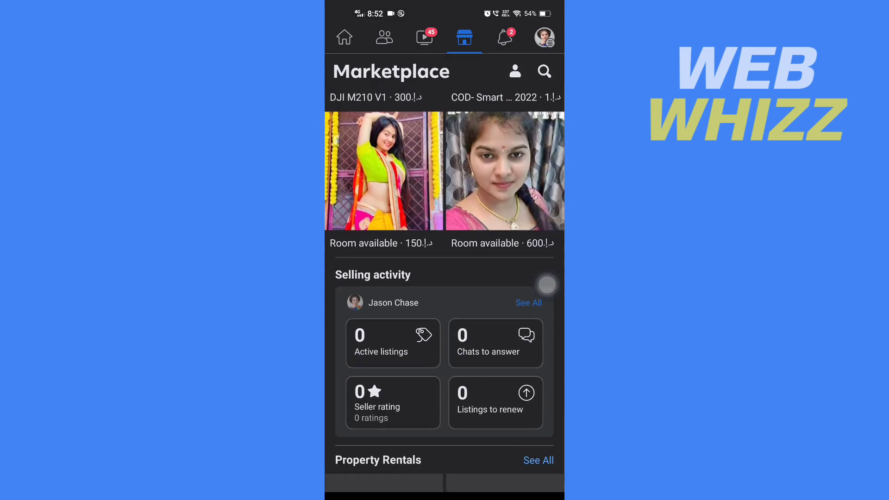
pyautogui.scroll(-3)
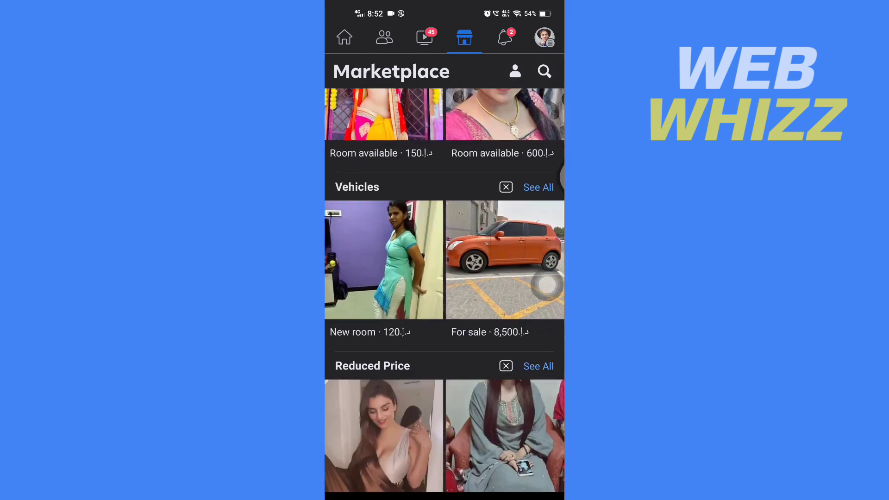
pyautogui.scroll(-3)
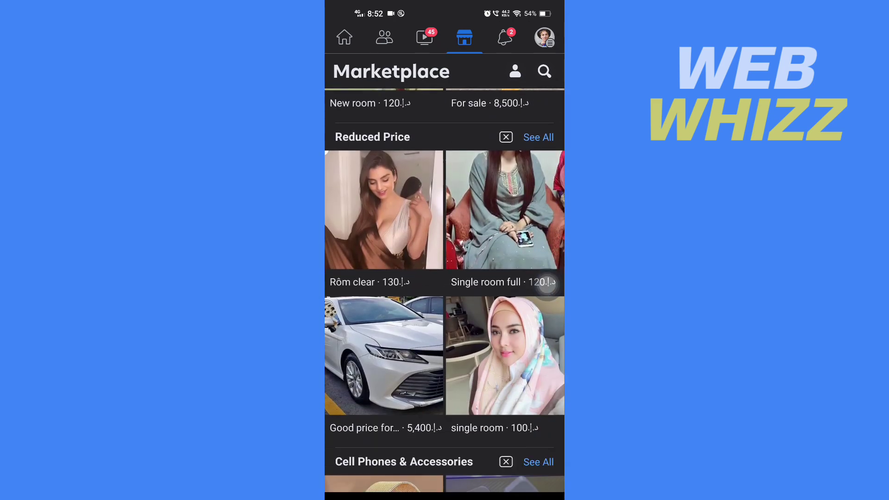
pyautogui.click(384, 356)
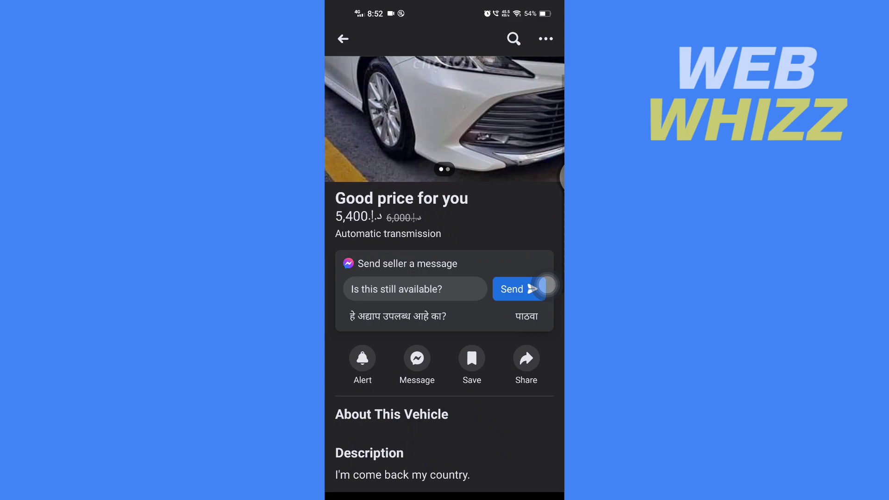
pyautogui.click(343, 38)
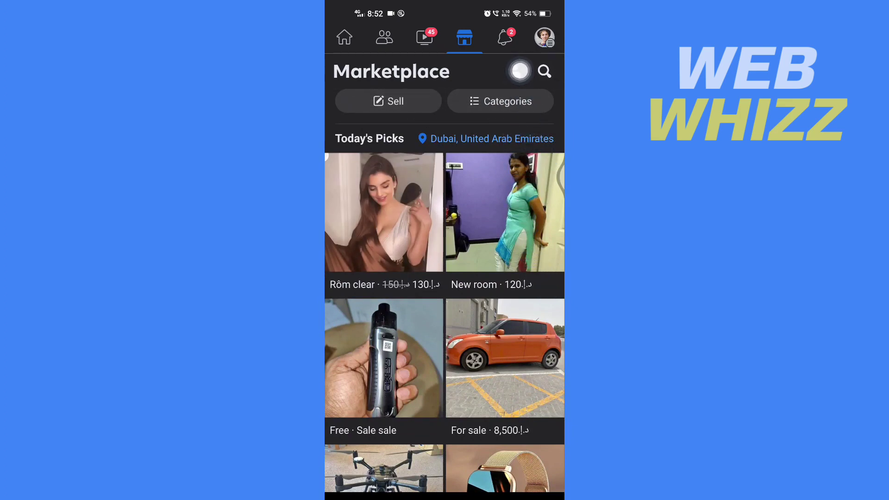
# Step: Go to Saved Items from the Marketplace profile and scroll to Most recent
pyautogui.click(543, 37)
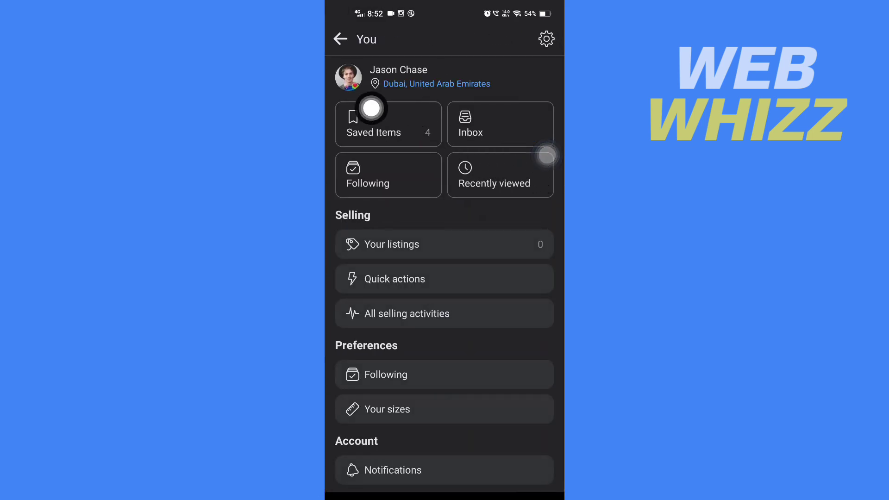
pyautogui.click(373, 124)
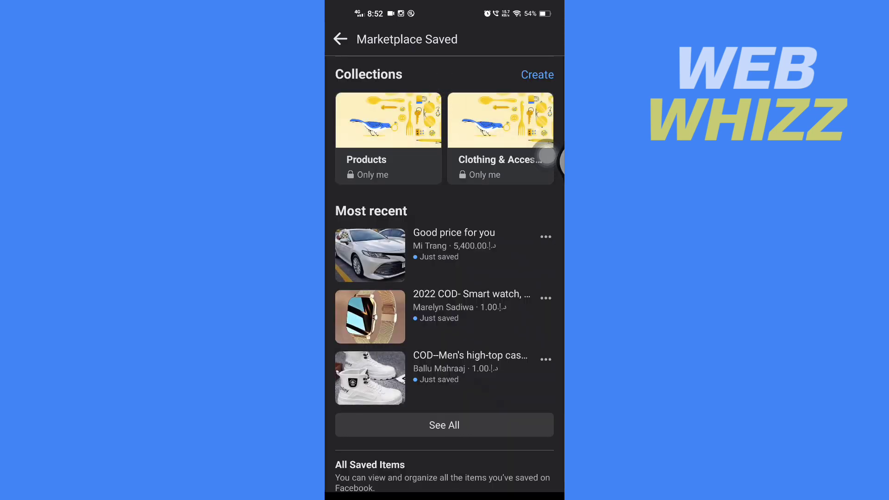
pyautogui.scroll(-3)
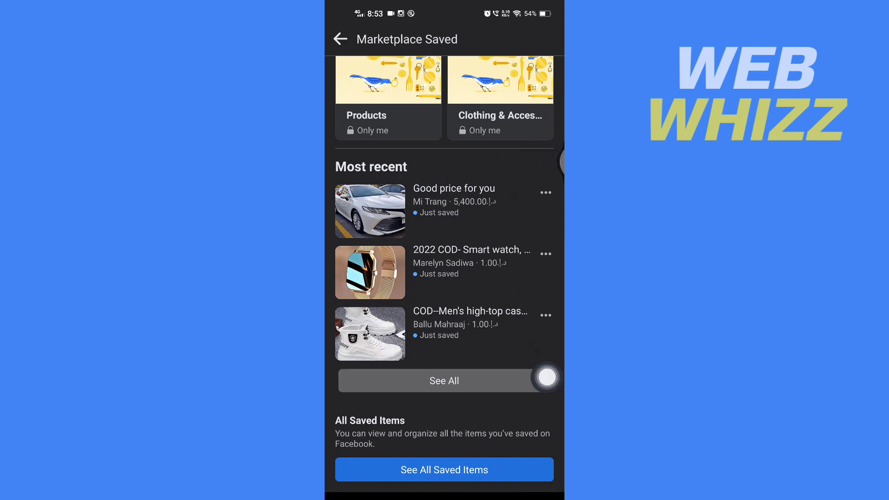
# Step: Unsave listings from the full saved list, then return to the You page
pyautogui.click(444, 381)
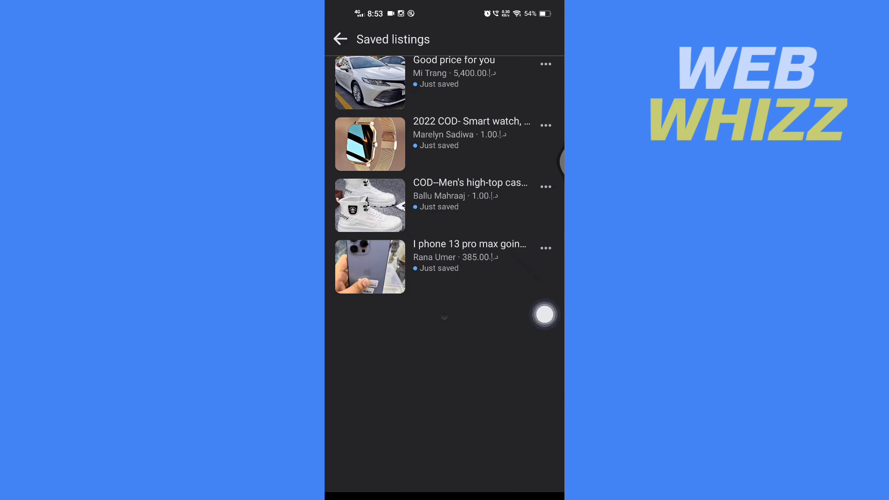
pyautogui.click(545, 248)
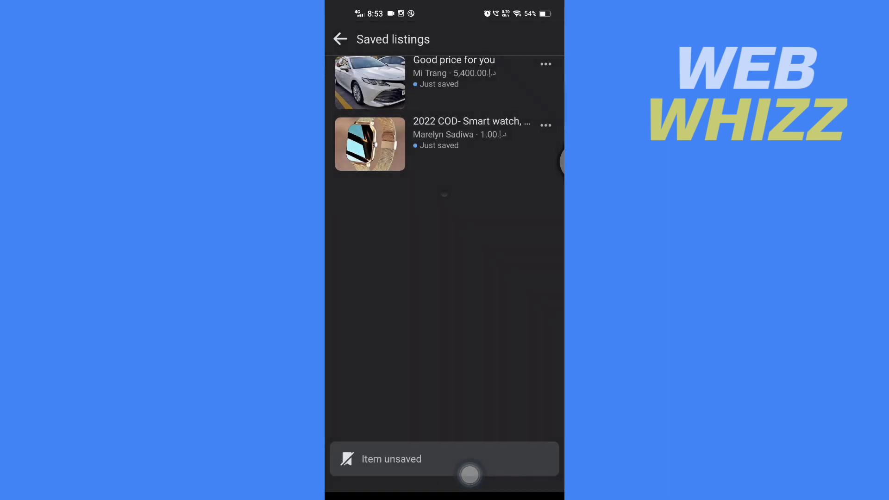
pyautogui.click(545, 125)
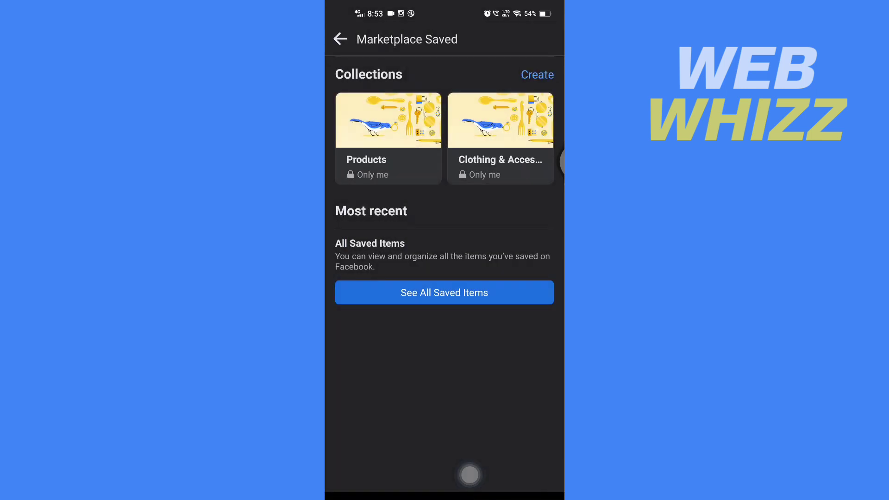
pyautogui.click(339, 39)
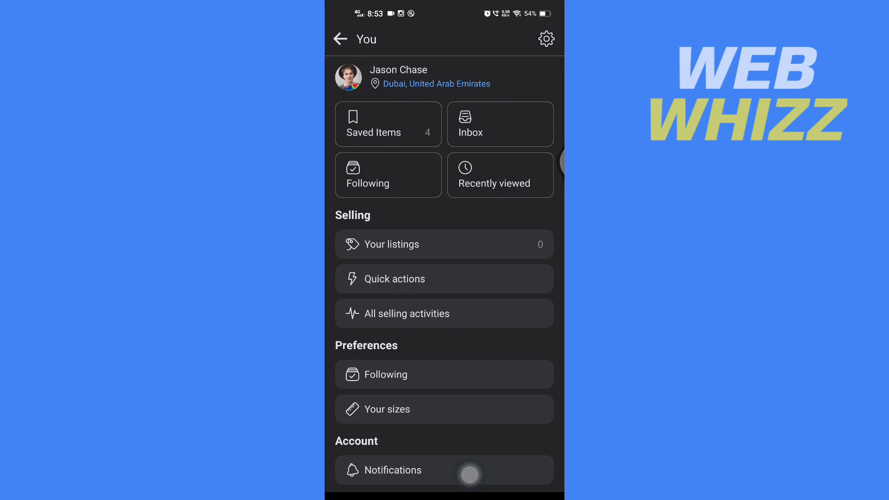